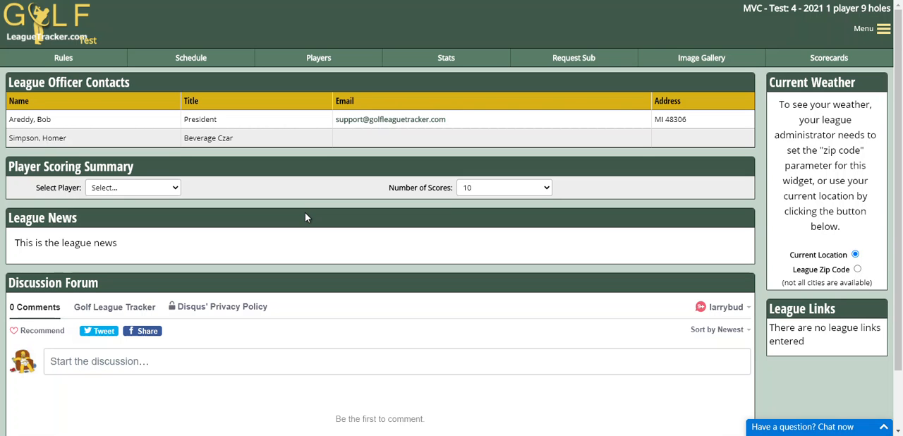
{"action": "mouse_move", "coordinate": [313, 211]}
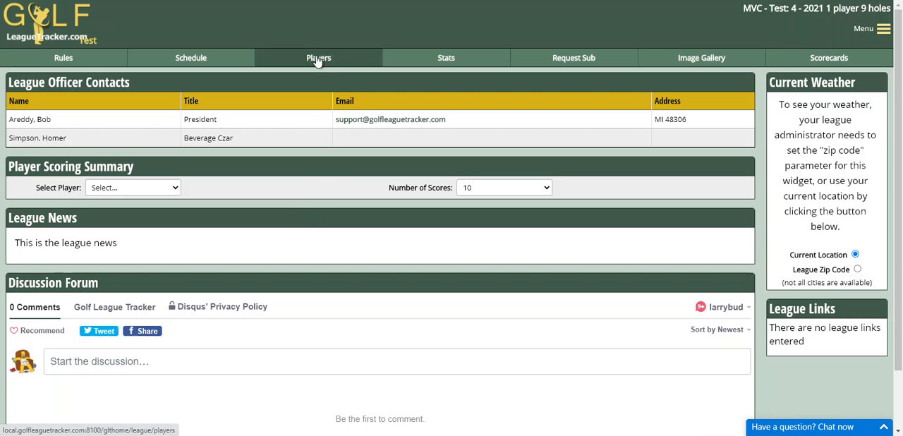
View the Player List with active and substitute players and their e-mail addresses
{"action": "left_click", "coordinate": [319, 56]}
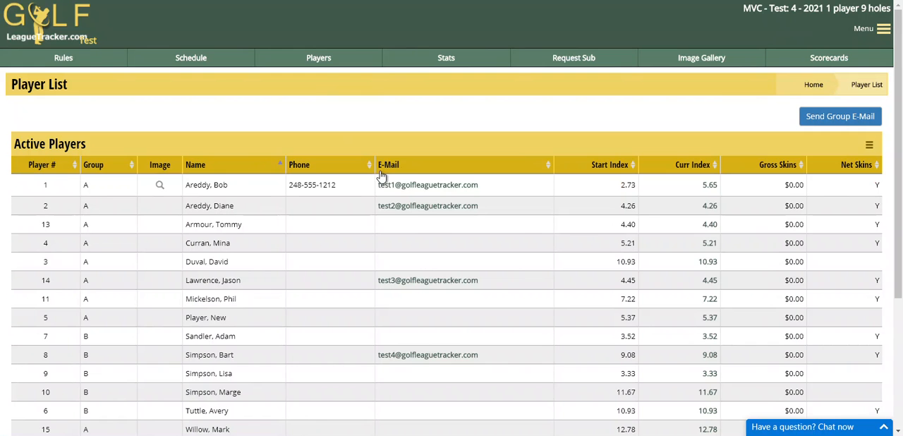
{"action": "mouse_move", "coordinate": [427, 183]}
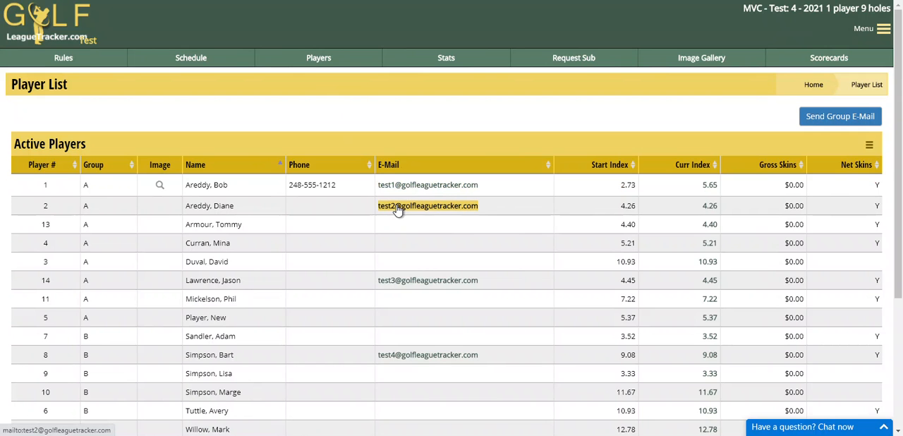
{"action": "scroll", "scroll_direction": "down", "scroll_amount": 3}
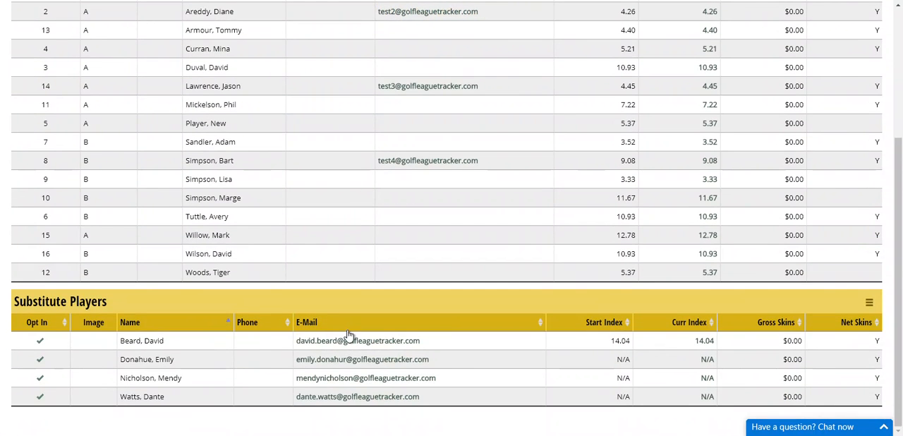
{"action": "mouse_move", "coordinate": [361, 358]}
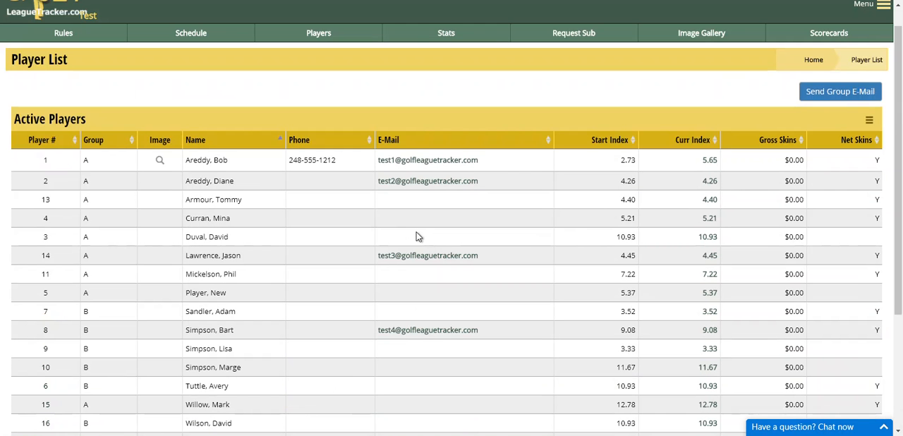
{"action": "mouse_move", "coordinate": [728, 89]}
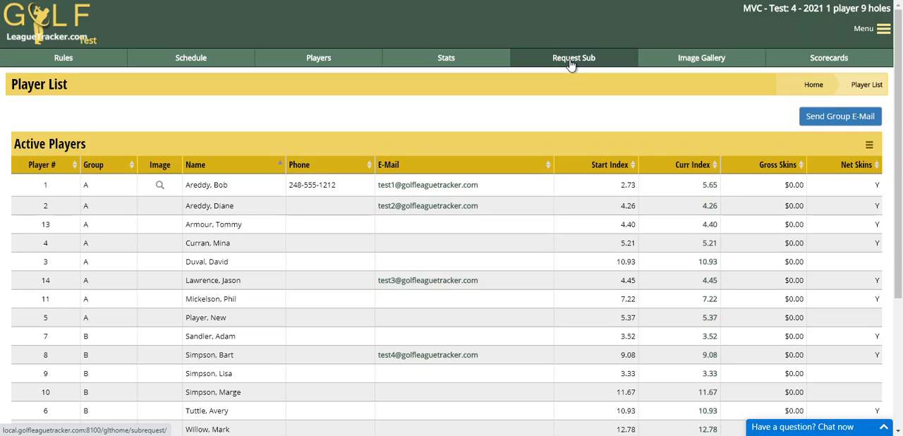
Go to the Request Sub page and start a new sub request
{"action": "left_click", "coordinate": [573, 58]}
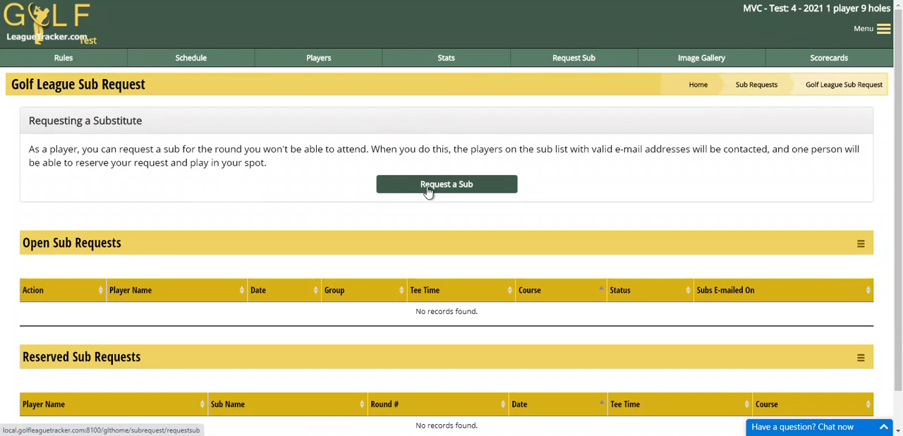
{"action": "left_click", "coordinate": [446, 184]}
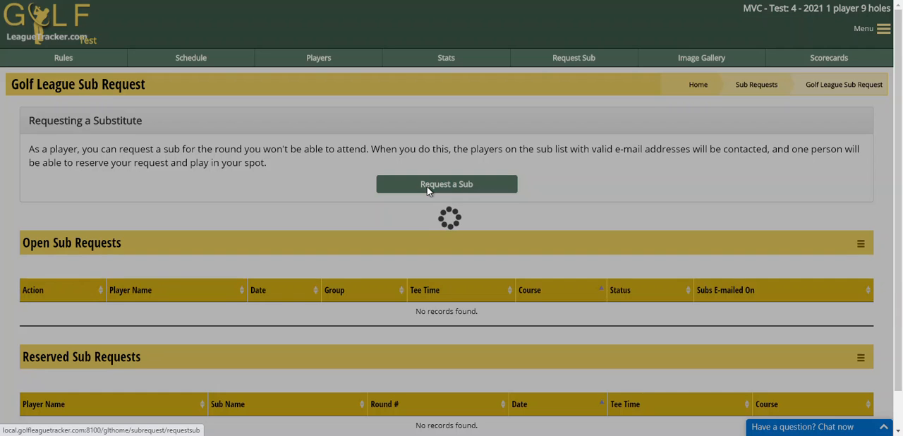
Choose match date 3 - 7/15/2021 on the Request a Sub form
{"action": "left_click", "coordinate": [445, 183]}
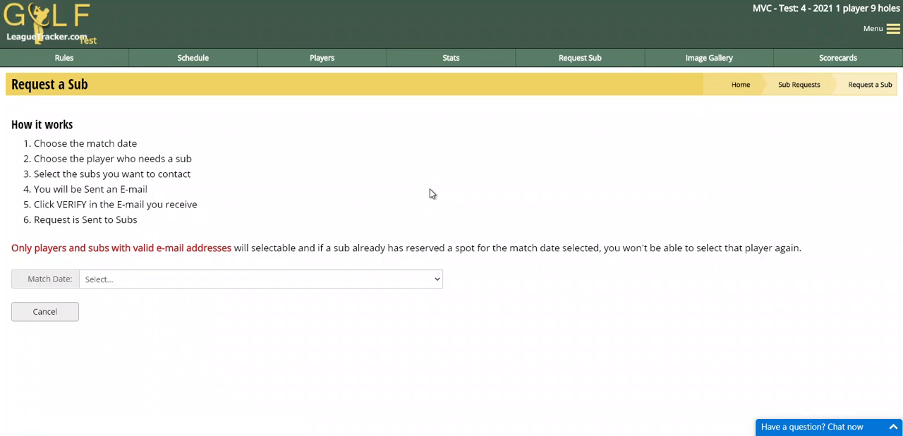
{"action": "mouse_move", "coordinate": [39, 157]}
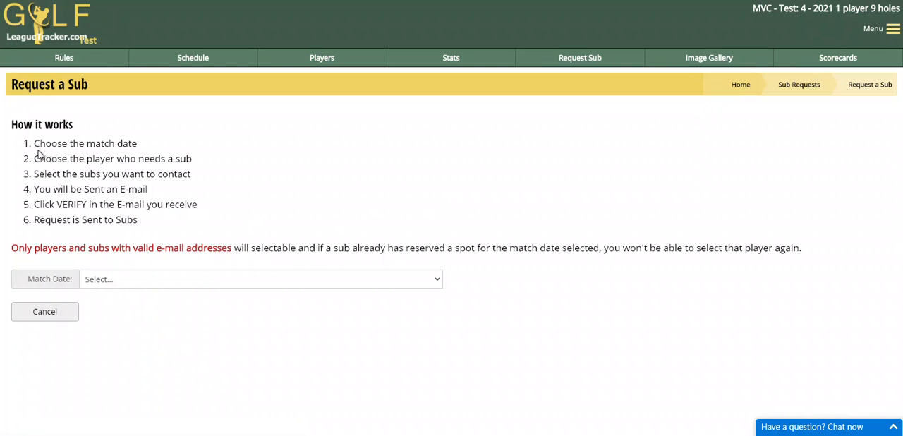
{"action": "mouse_move", "coordinate": [135, 265]}
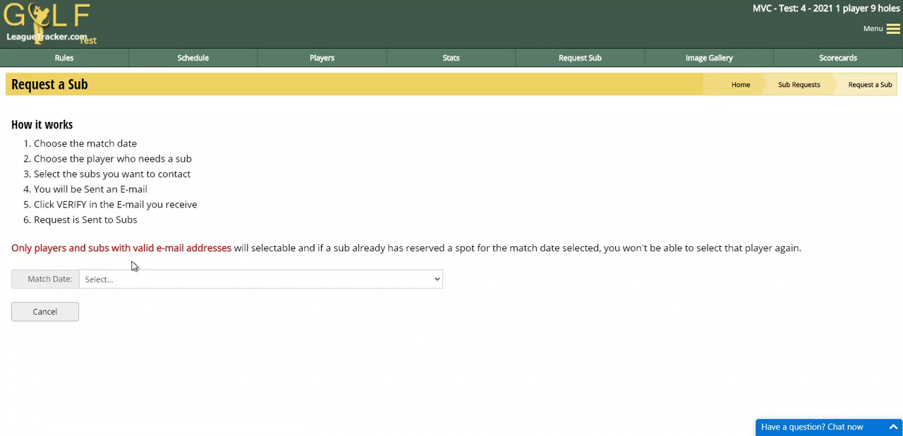
{"action": "mouse_move", "coordinate": [134, 279]}
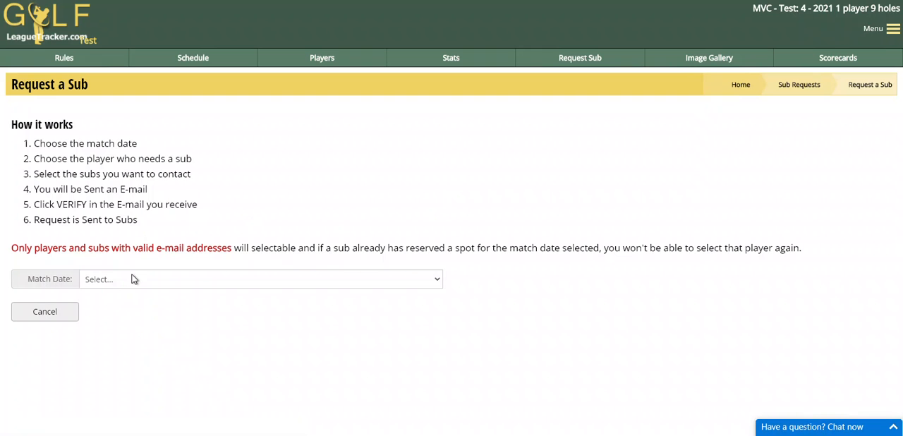
{"action": "left_click", "coordinate": [260, 279]}
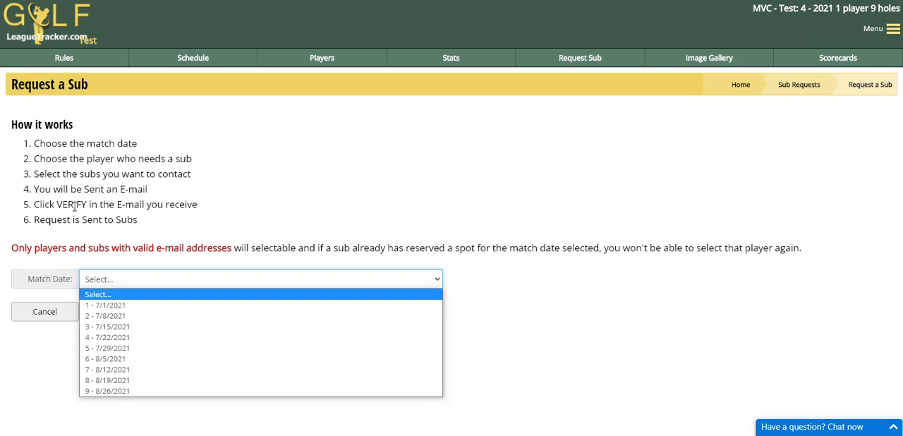
{"action": "mouse_move", "coordinate": [73, 215]}
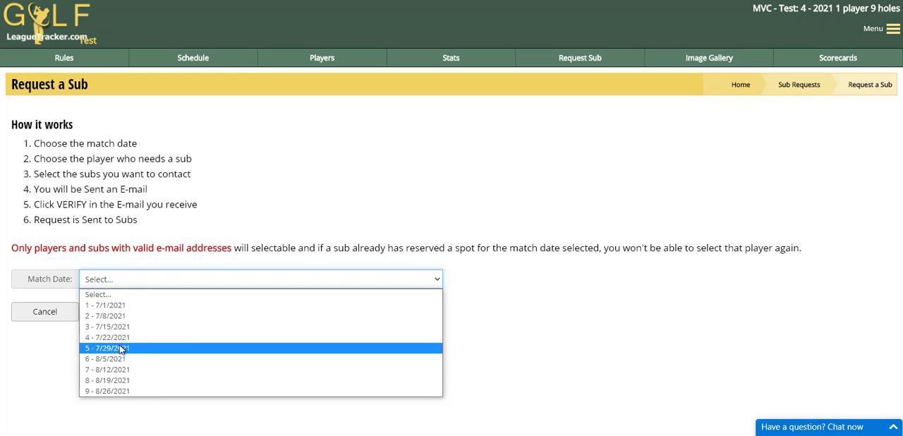
{"action": "mouse_move", "coordinate": [107, 328]}
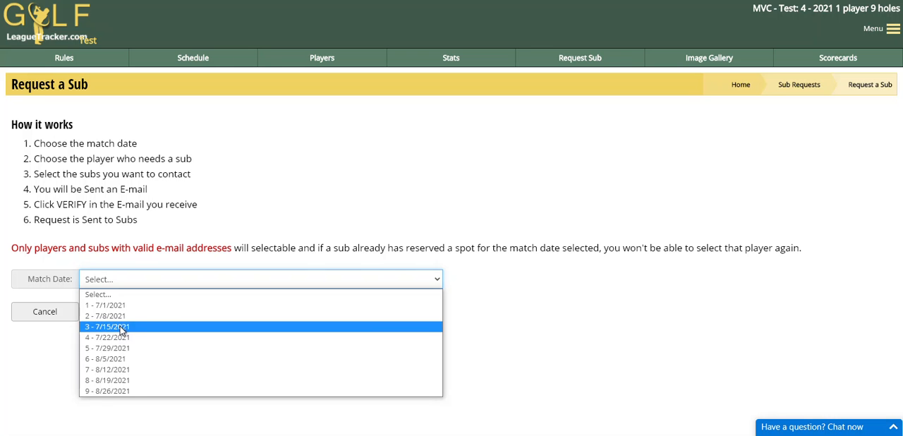
{"action": "left_click", "coordinate": [106, 327]}
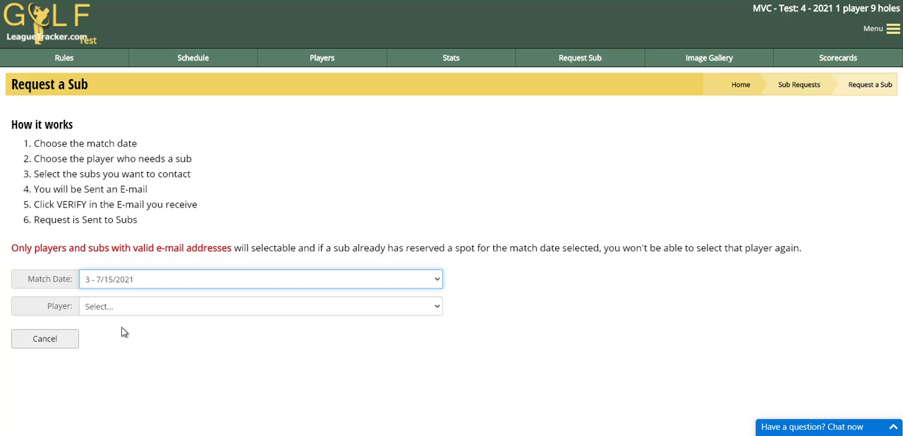
{"action": "mouse_move", "coordinate": [155, 306]}
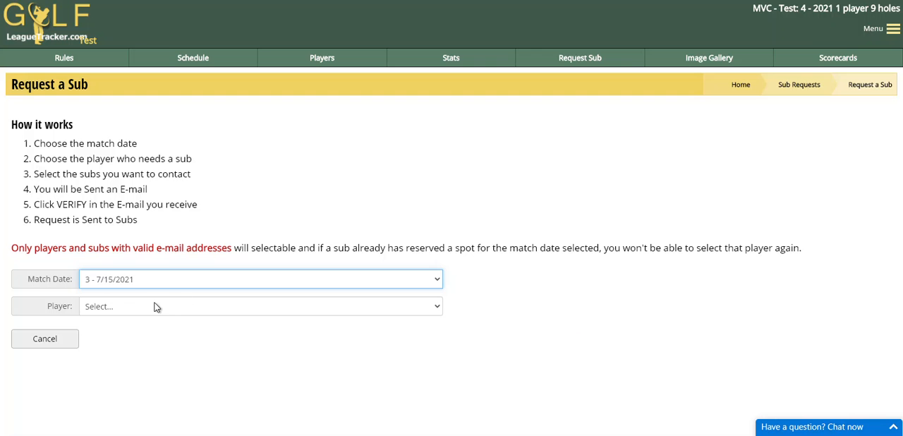
{"action": "left_click", "coordinate": [259, 305]}
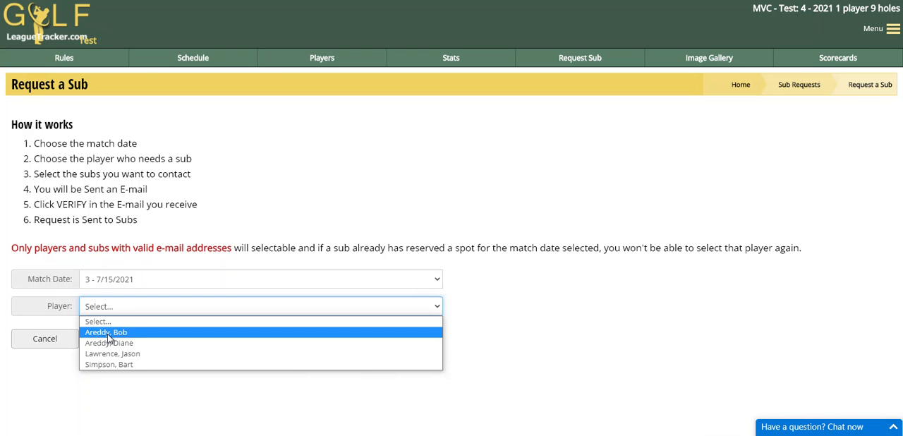
{"action": "left_click", "coordinate": [106, 332]}
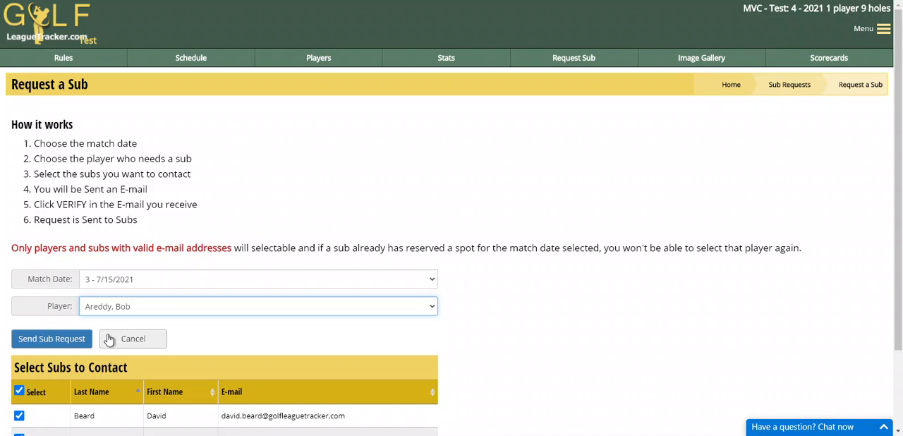
{"action": "scroll", "scroll_direction": "down", "scroll_amount": 3}
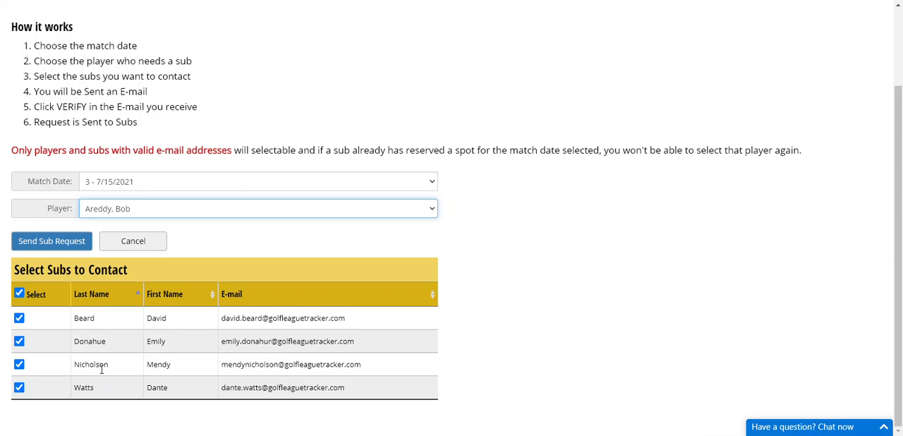
{"action": "mouse_move", "coordinate": [92, 327]}
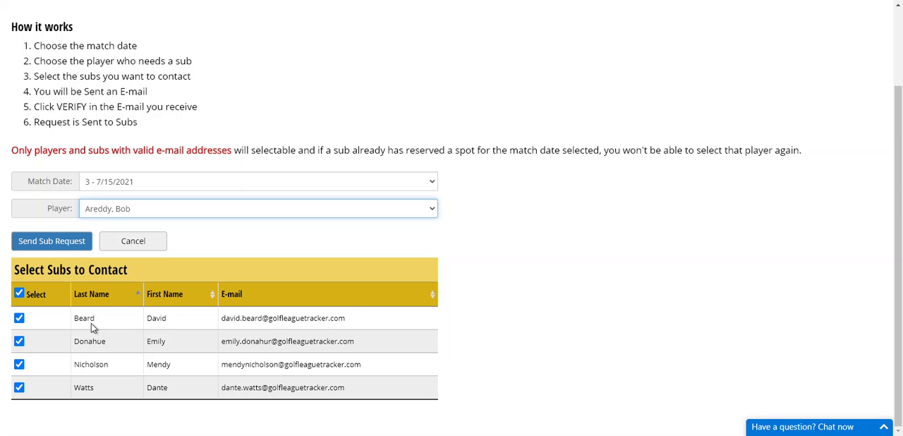
{"action": "mouse_move", "coordinate": [240, 302]}
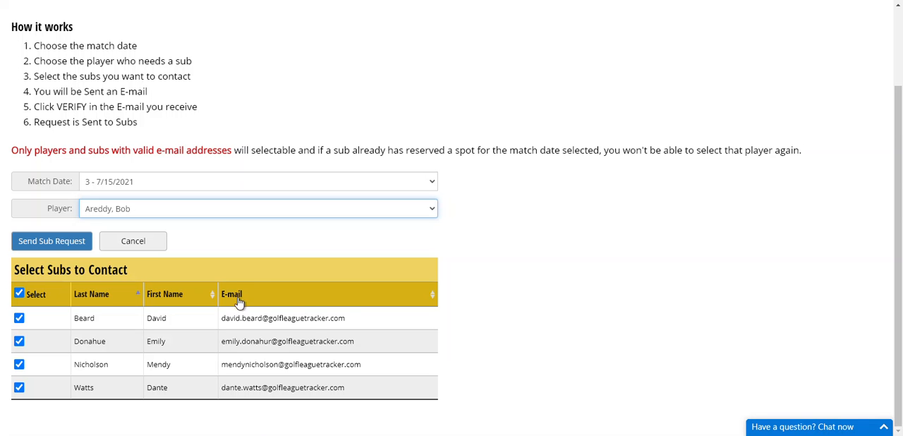
{"action": "mouse_move", "coordinate": [90, 430]}
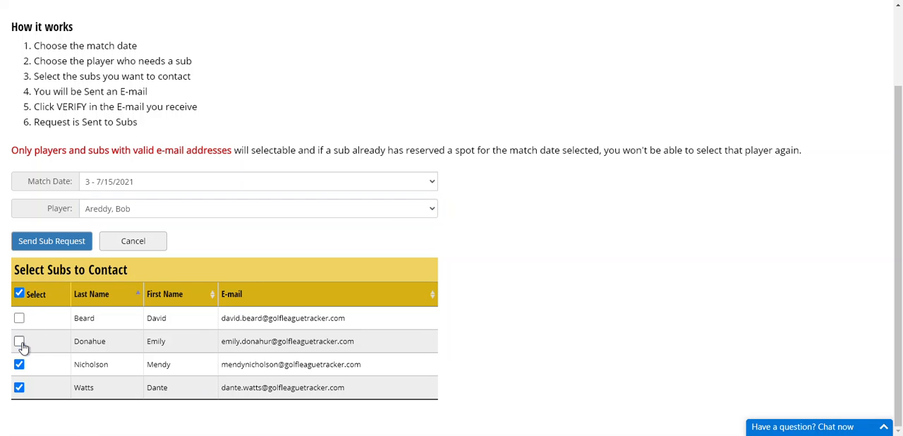
{"action": "left_click", "coordinate": [19, 342]}
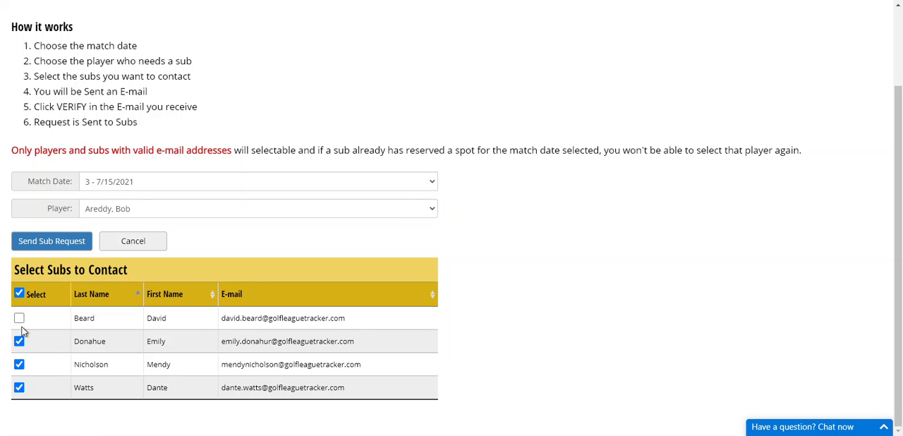
{"action": "left_click", "coordinate": [20, 317]}
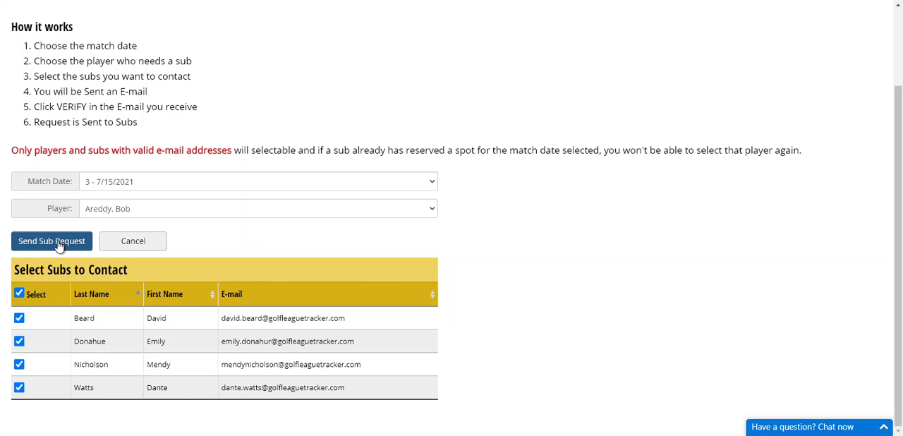
{"action": "left_click", "coordinate": [51, 241]}
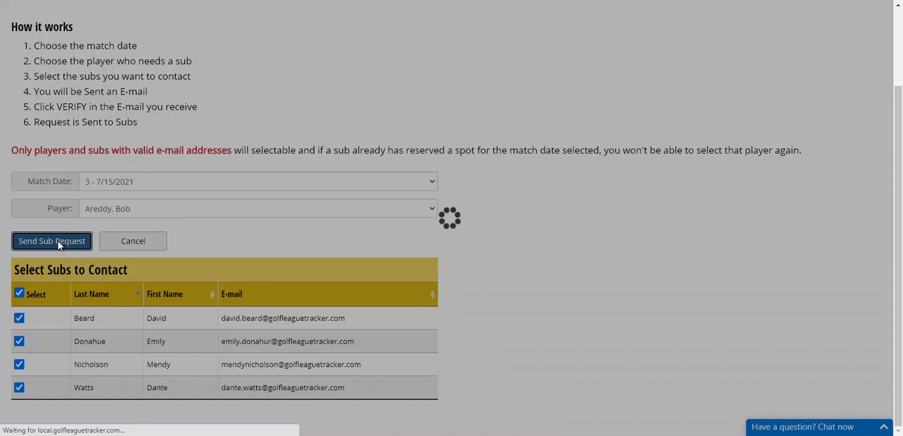
{"action": "left_click", "coordinate": [51, 241]}
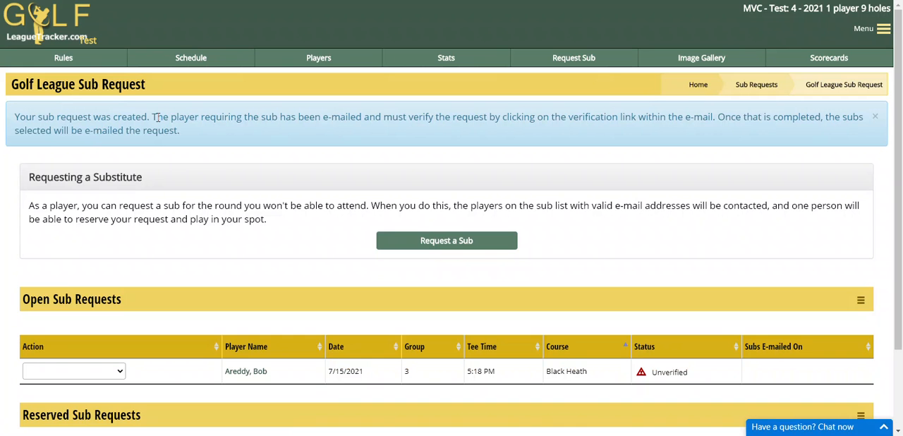
{"action": "mouse_move", "coordinate": [351, 121]}
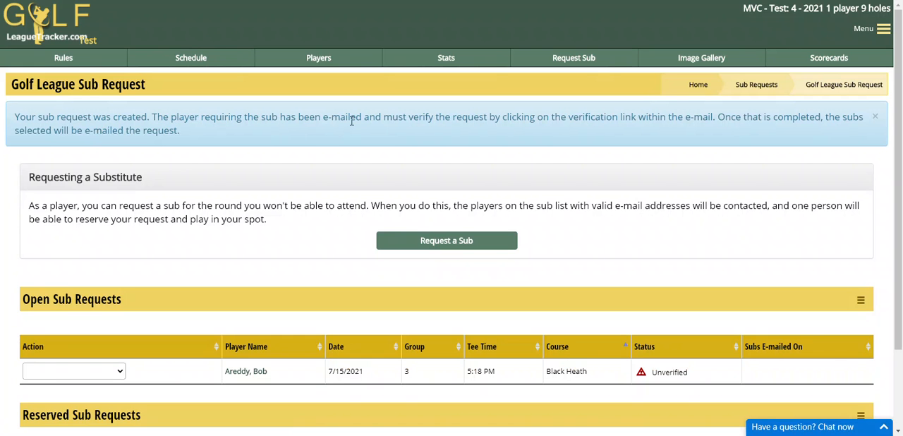
{"action": "mouse_move", "coordinate": [367, 121]}
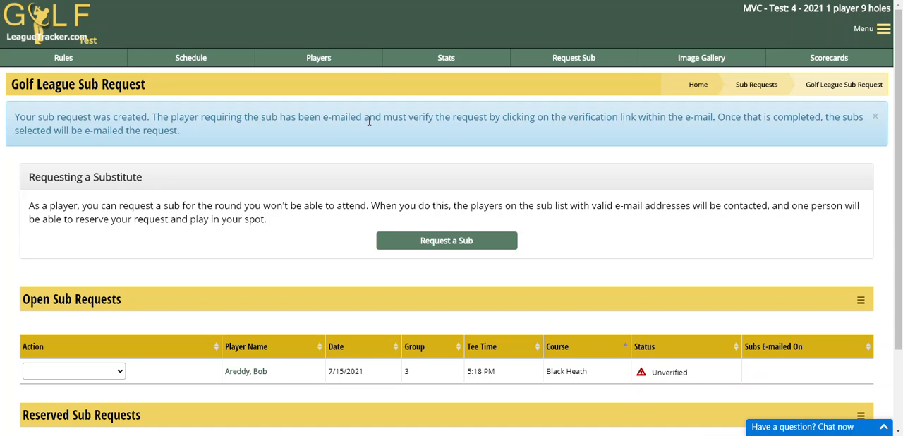
{"action": "left_click", "coordinate": [875, 115]}
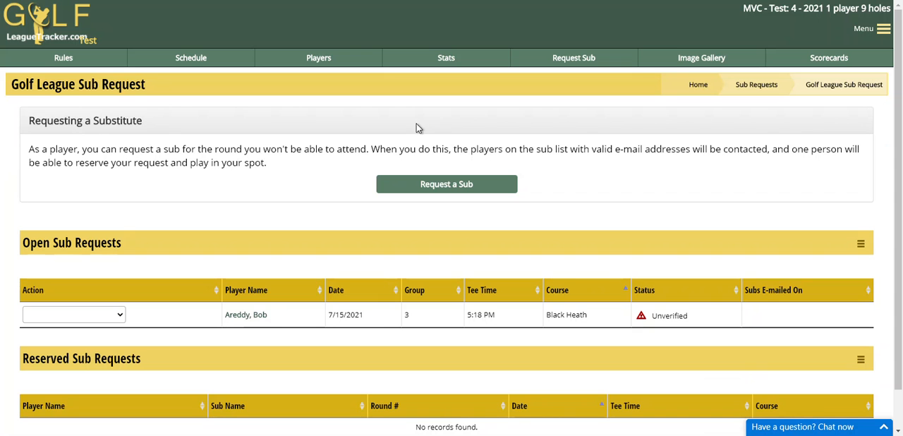
{"action": "mouse_move", "coordinate": [406, 123]}
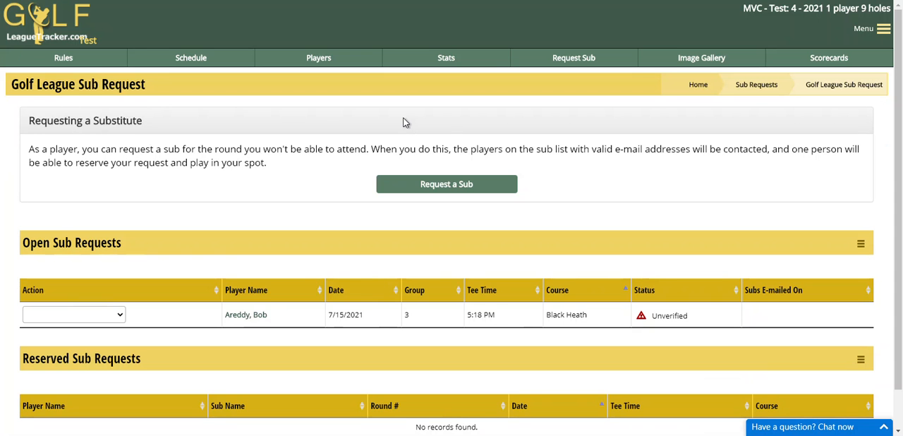
{"action": "mouse_move", "coordinate": [666, 316]}
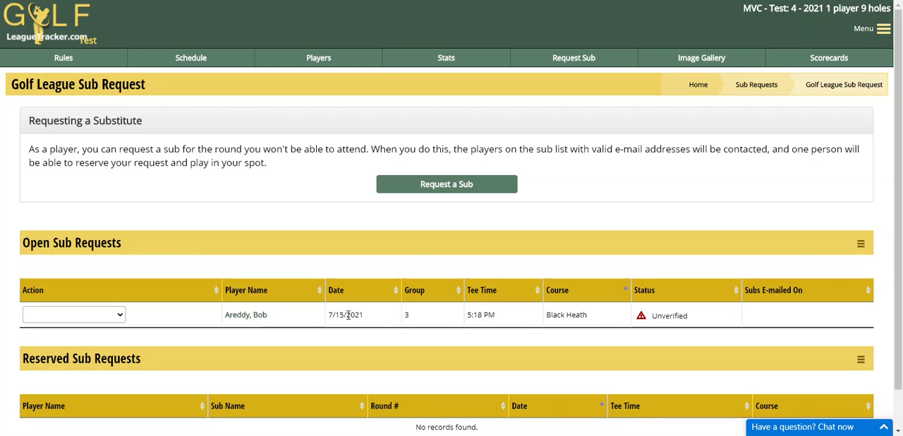
{"action": "mouse_move", "coordinate": [478, 314]}
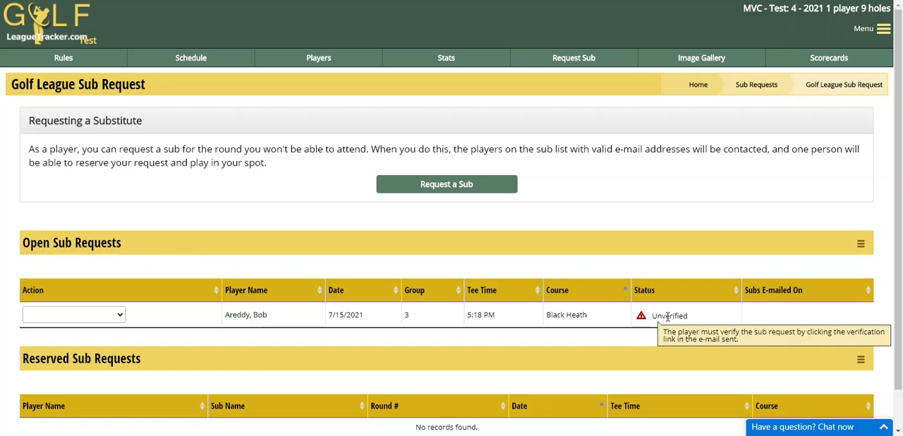
{"action": "mouse_move", "coordinate": [697, 321]}
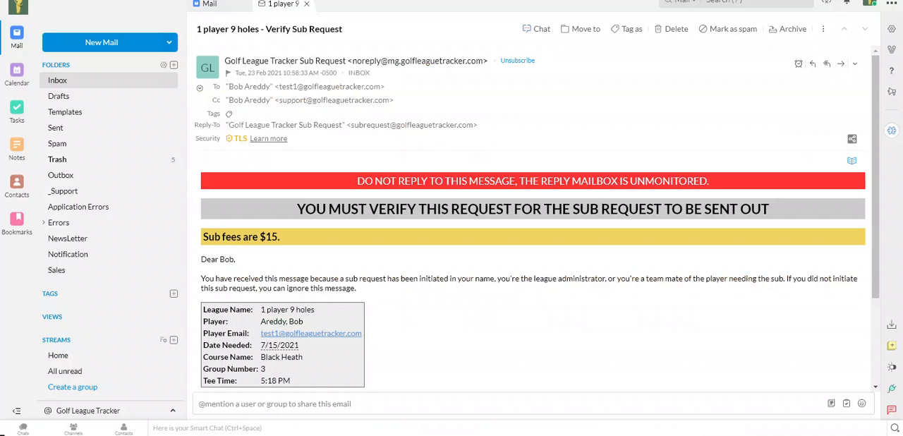
{"action": "mouse_move", "coordinate": [564, 390]}
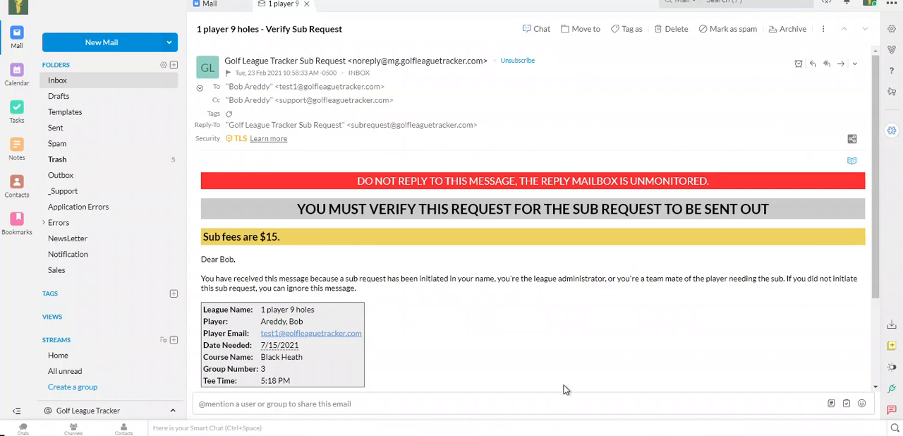
{"action": "mouse_move", "coordinate": [515, 339]}
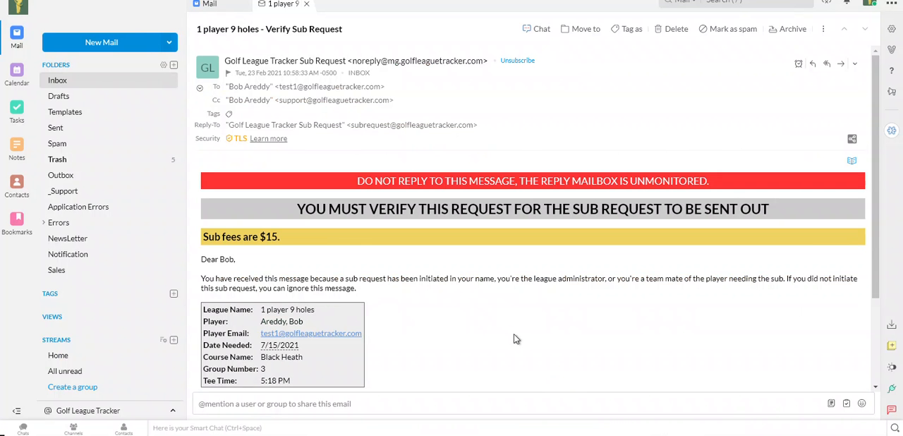
{"action": "mouse_move", "coordinate": [323, 116]}
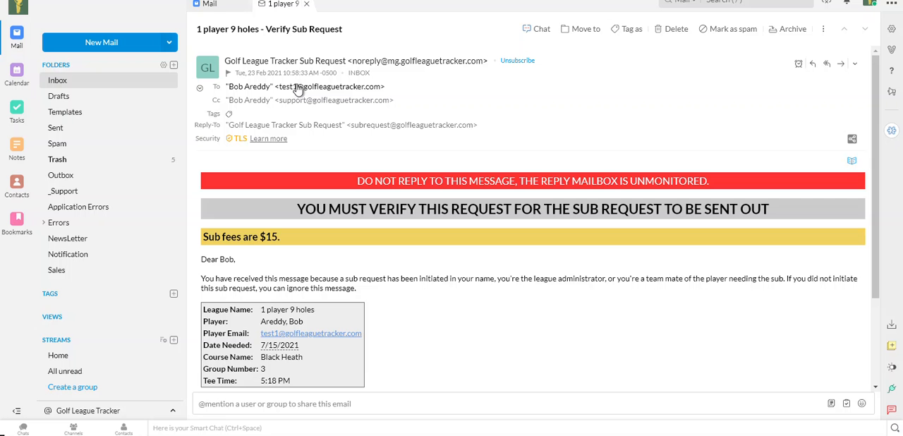
{"action": "mouse_move", "coordinate": [317, 61]}
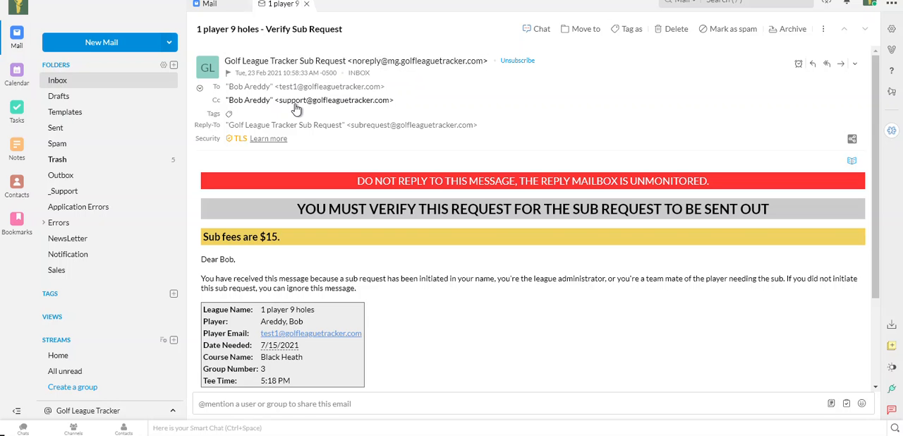
Follow the 'CLICK HERE TO VERIFY YOUR REQUEST' link in Bob's Verify Sub Request email
{"action": "scroll", "scroll_direction": "down", "scroll_amount": 3}
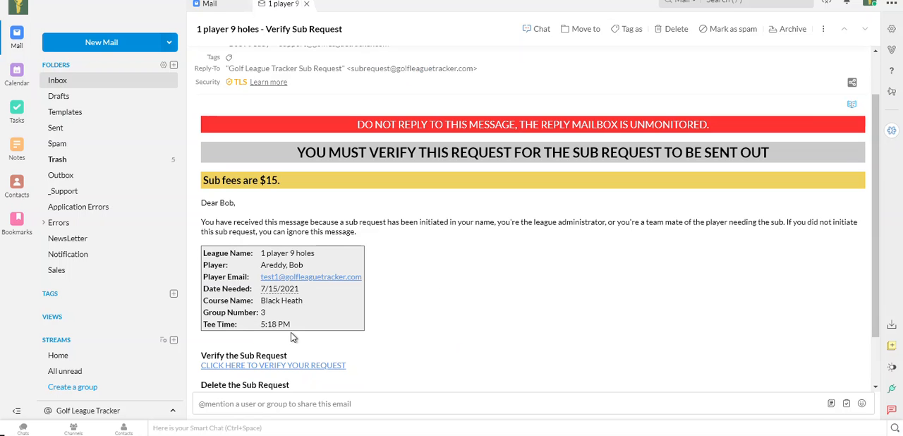
{"action": "scroll", "scroll_direction": "down", "scroll_amount": 3}
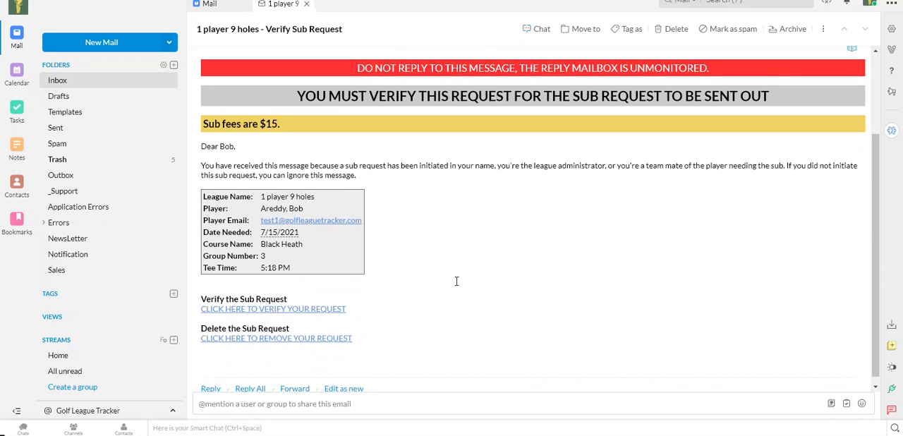
{"action": "mouse_move", "coordinate": [291, 245]}
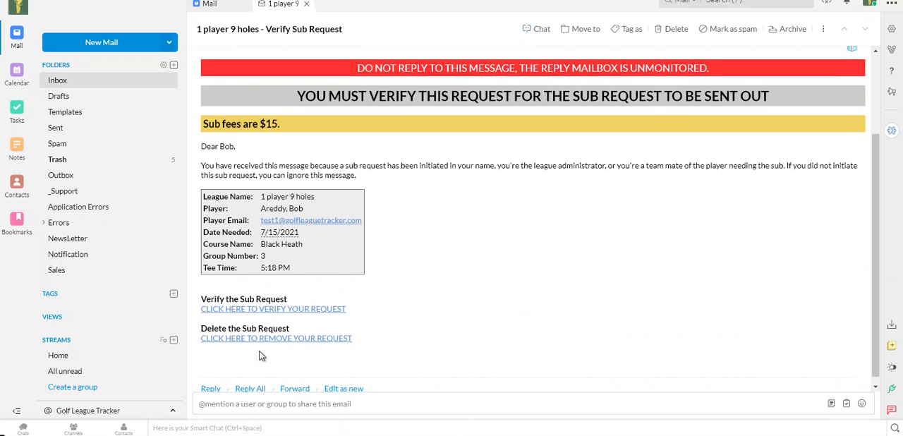
{"action": "mouse_move", "coordinate": [277, 337]}
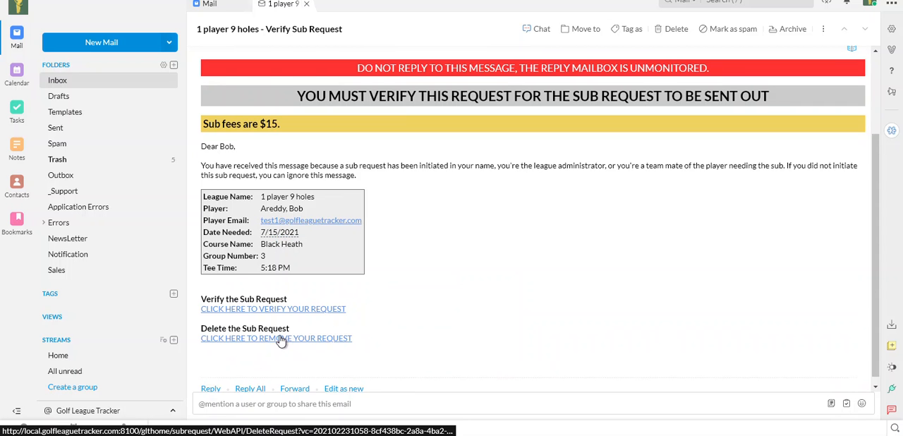
{"action": "mouse_move", "coordinate": [256, 314]}
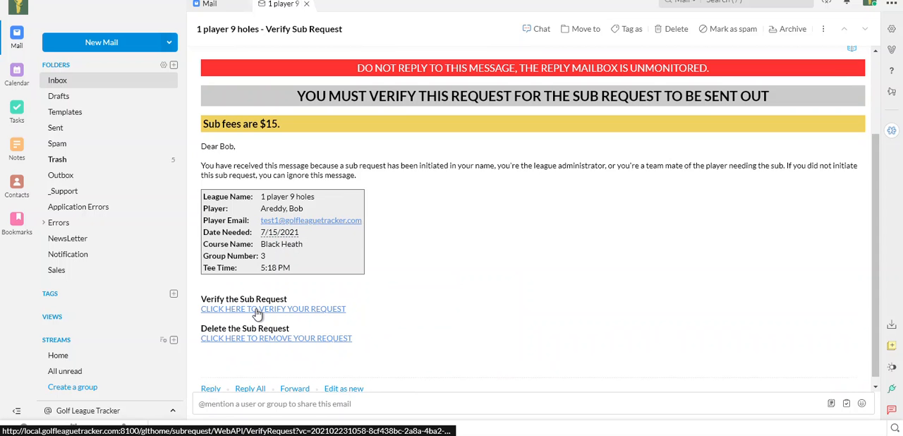
{"action": "left_click", "coordinate": [274, 309]}
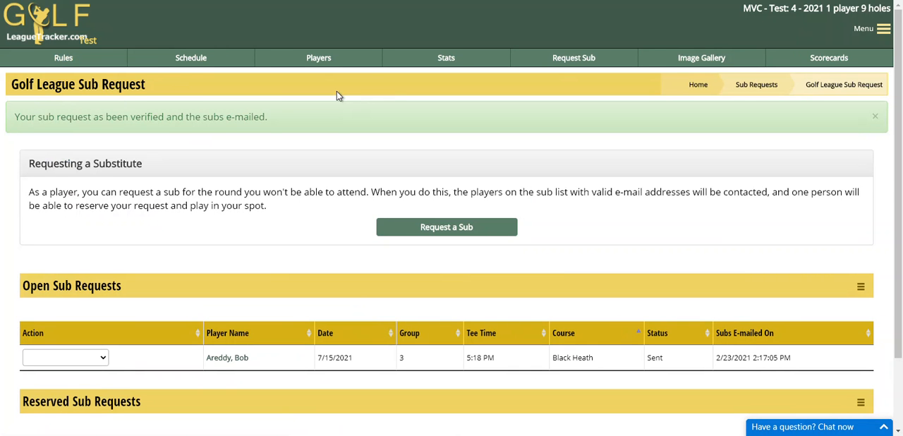
{"action": "mouse_move", "coordinate": [180, 111]}
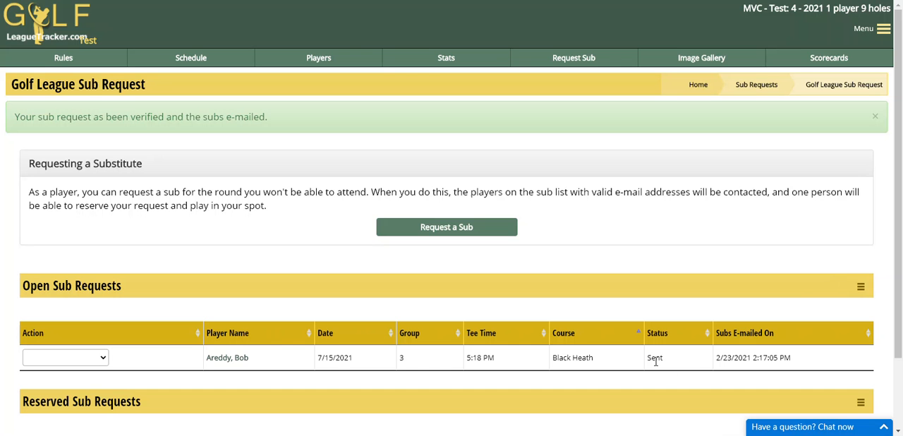
Scroll to the empty Reserved Sub Requests list below Bob's request marked Sent
{"action": "scroll", "scroll_direction": "down", "scroll_amount": 3}
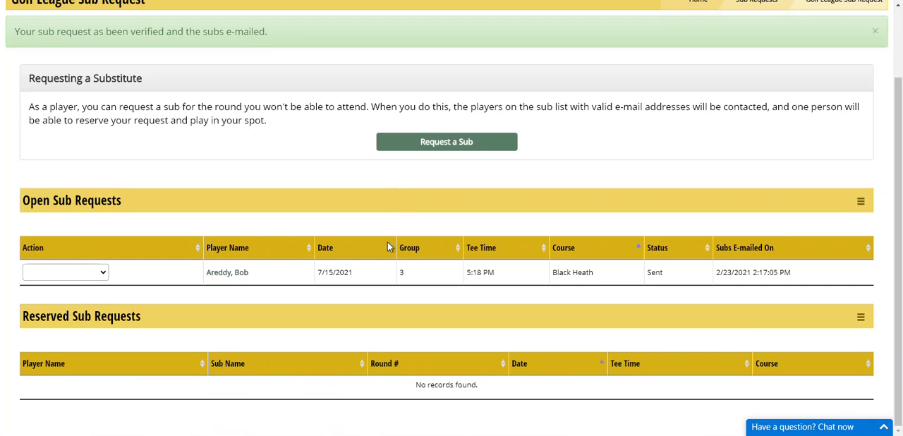
{"action": "left_click", "coordinate": [64, 271]}
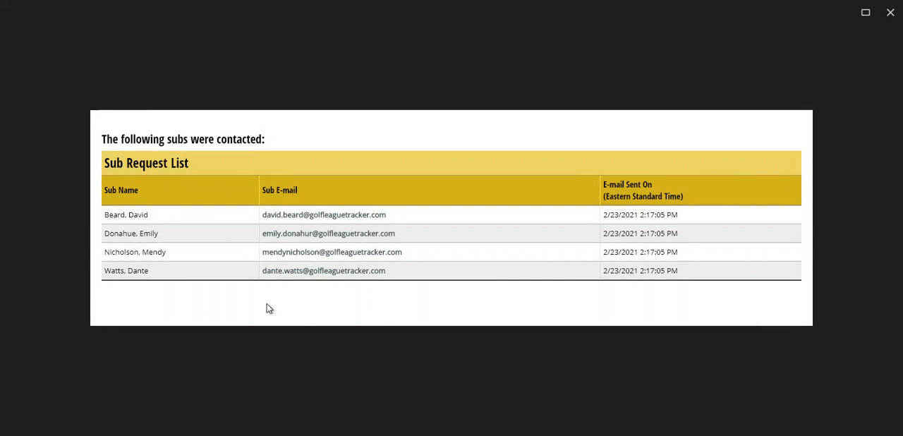
{"action": "mouse_move", "coordinate": [890, 14]}
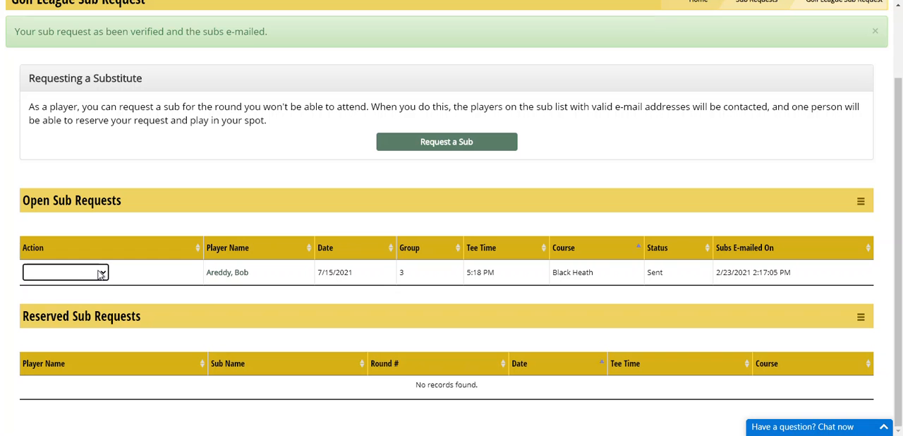
{"action": "left_click", "coordinate": [65, 273]}
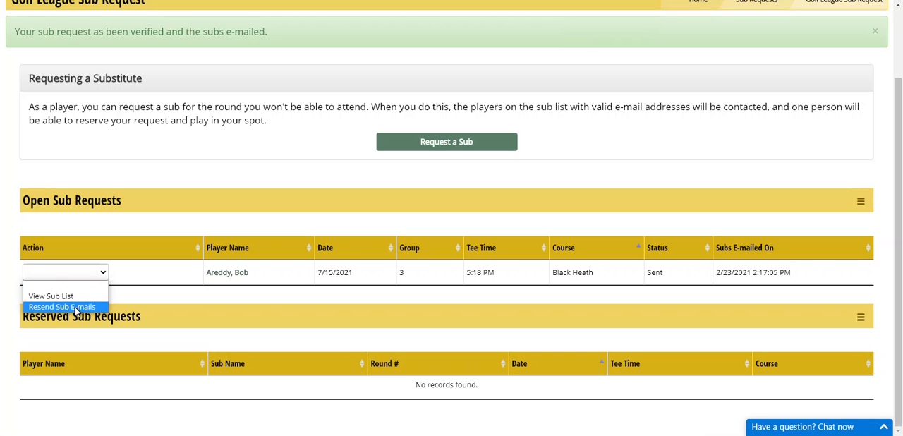
{"action": "mouse_move", "coordinate": [288, 191]}
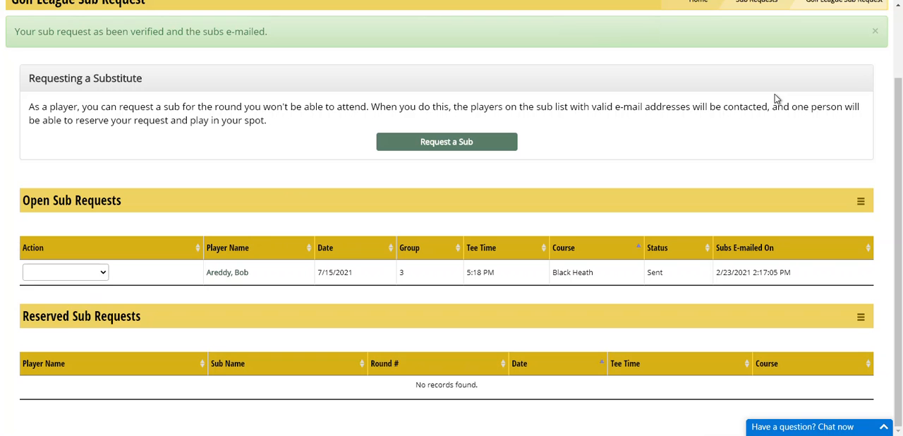
{"action": "mouse_move", "coordinate": [753, 93]}
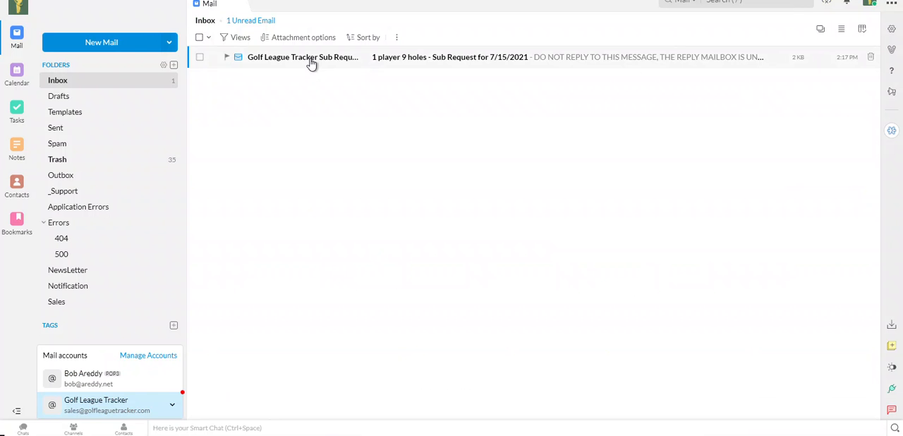
{"action": "mouse_move", "coordinate": [505, 62]}
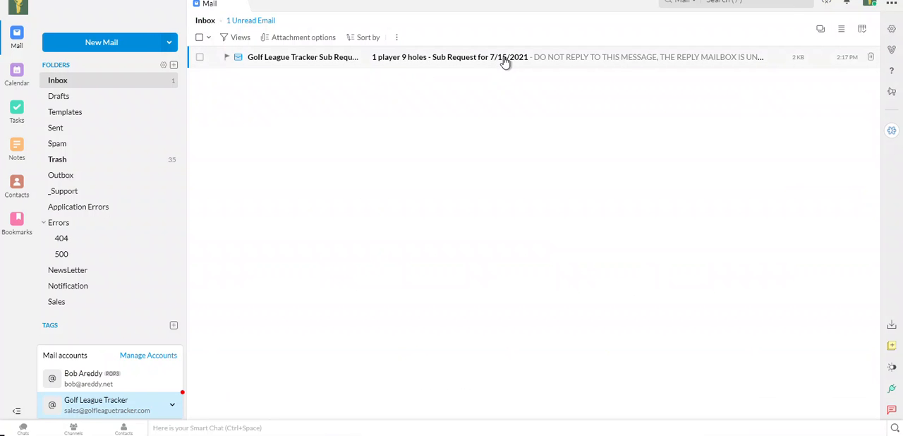
{"action": "mouse_move", "coordinate": [438, 69]}
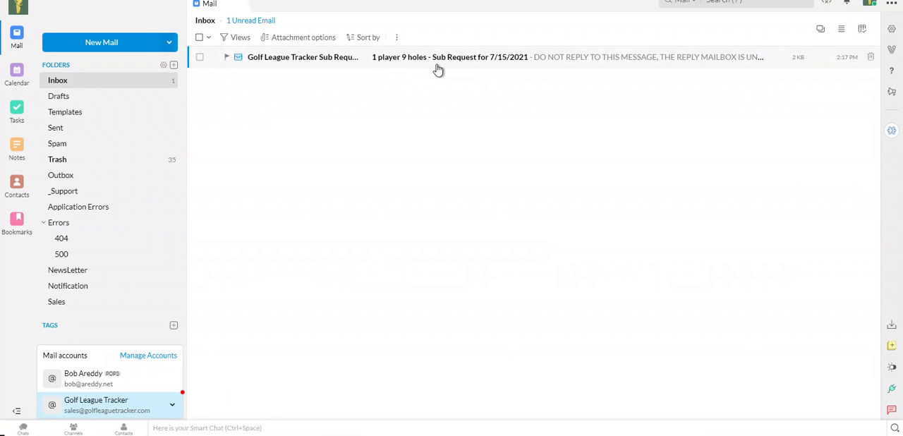
{"action": "mouse_move", "coordinate": [282, 62]}
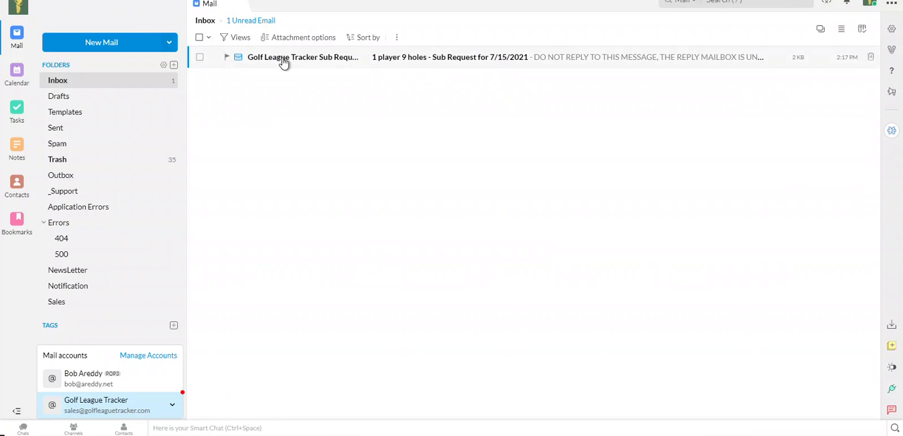
Read the 7/15/2021 Black Heath sub request email down to its accept-reservation link
{"action": "left_click", "coordinate": [303, 57]}
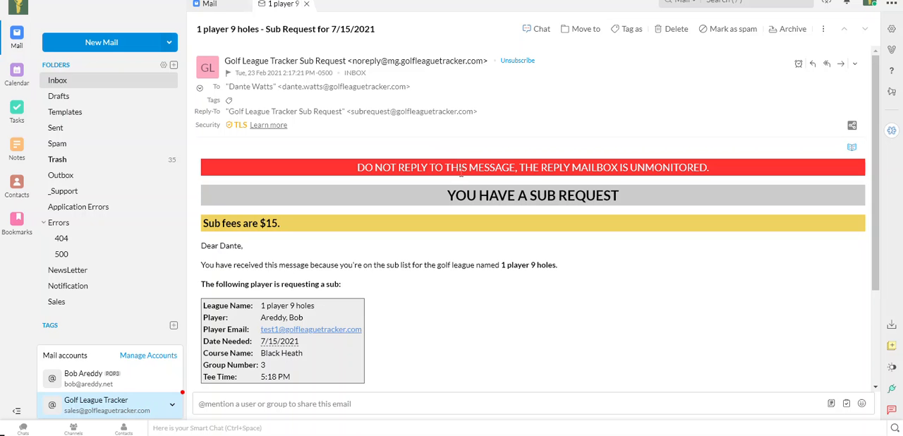
{"action": "mouse_move", "coordinate": [268, 234]}
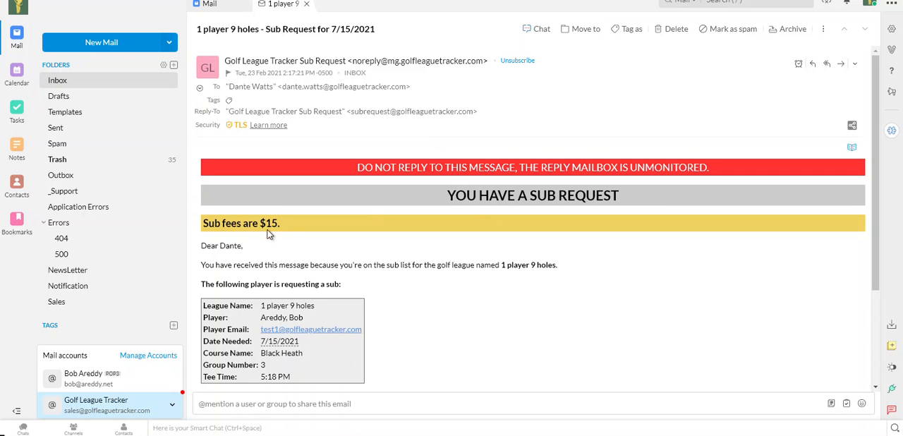
{"action": "mouse_move", "coordinate": [234, 246]}
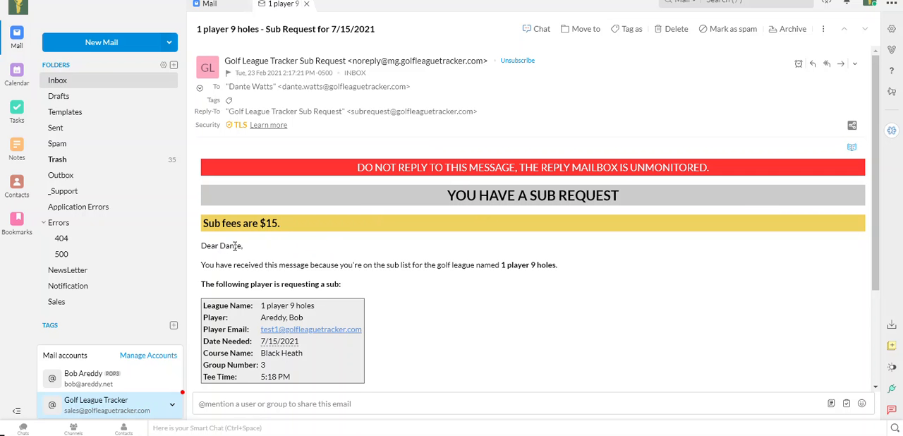
{"action": "scroll", "scroll_direction": "down", "scroll_amount": 3}
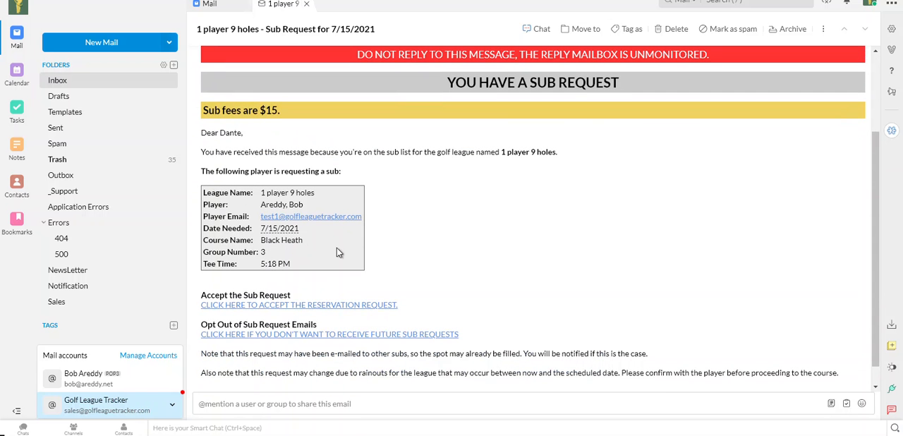
{"action": "mouse_move", "coordinate": [329, 315]}
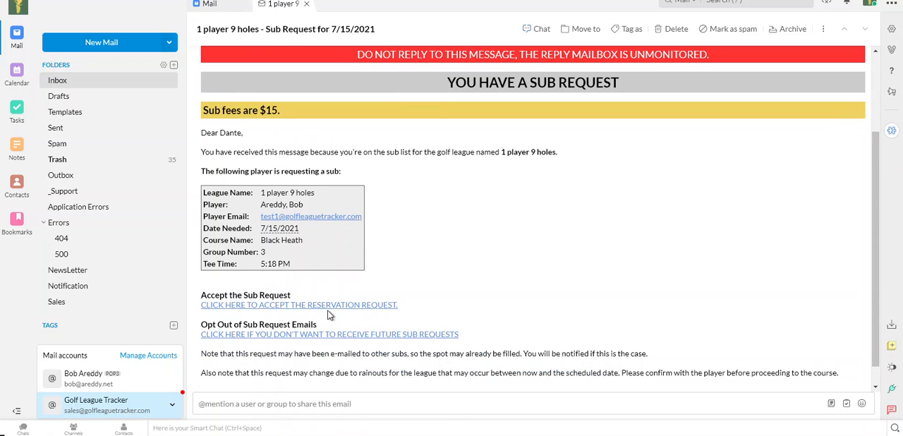
{"action": "mouse_move", "coordinate": [327, 311]}
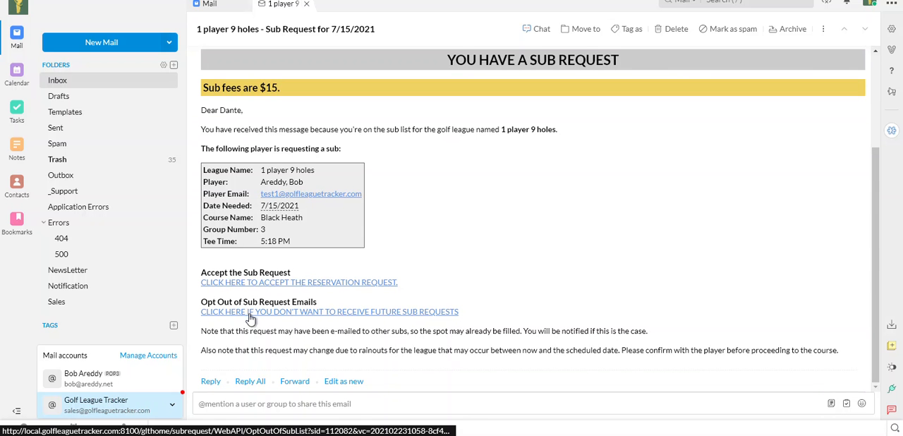
{"action": "mouse_move", "coordinate": [299, 317]}
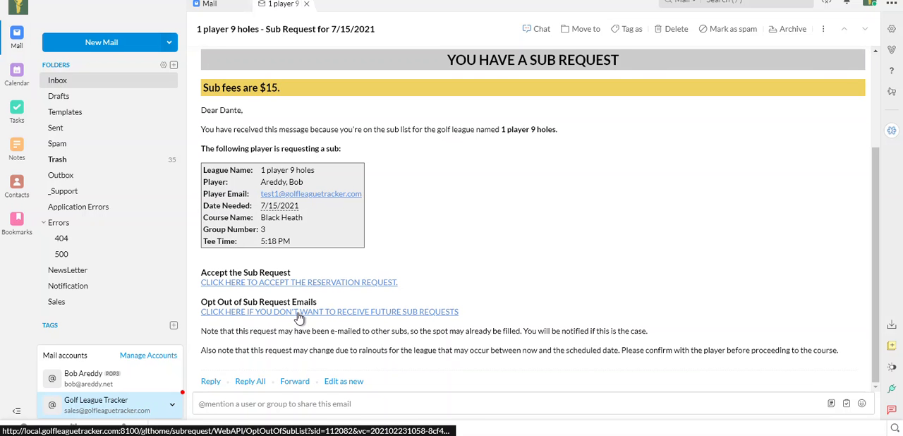
{"action": "mouse_move", "coordinate": [327, 303]}
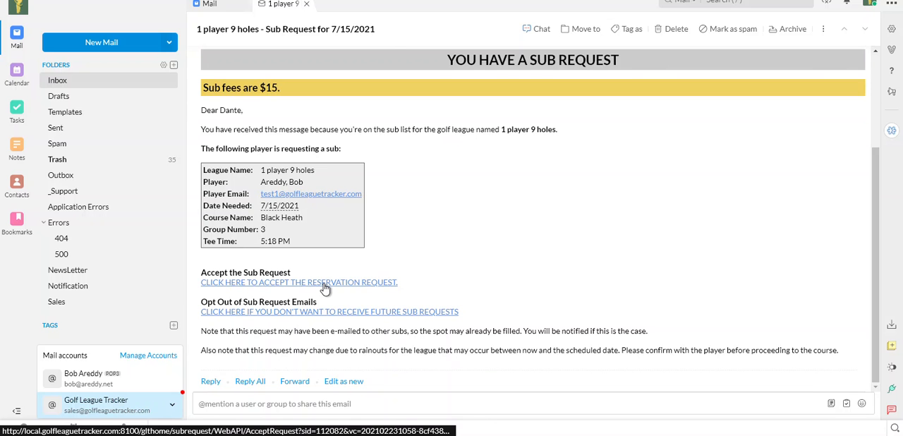
Accept the request from the email and reserve the 7/15/2021 5:18 PM tee time for the sub
{"action": "left_click", "coordinate": [299, 283]}
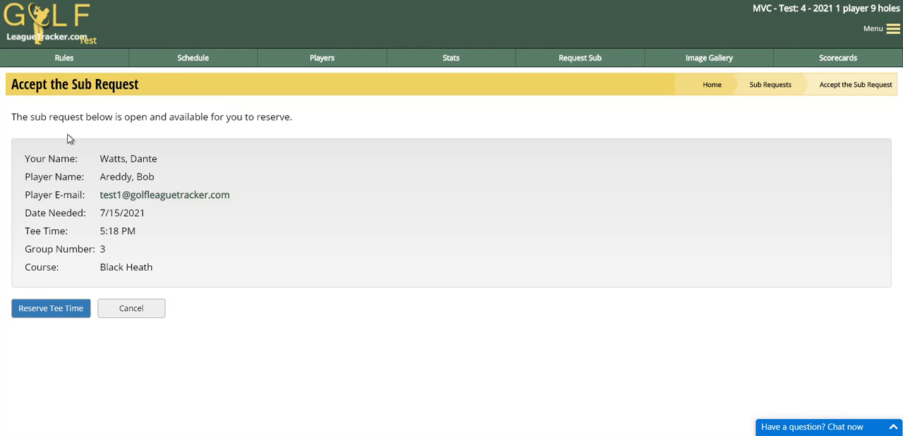
{"action": "mouse_move", "coordinate": [61, 127]}
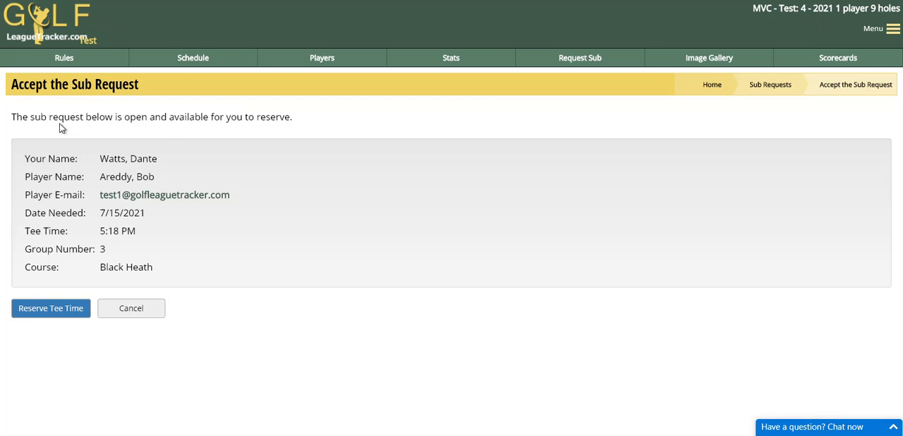
{"action": "mouse_move", "coordinate": [147, 208]}
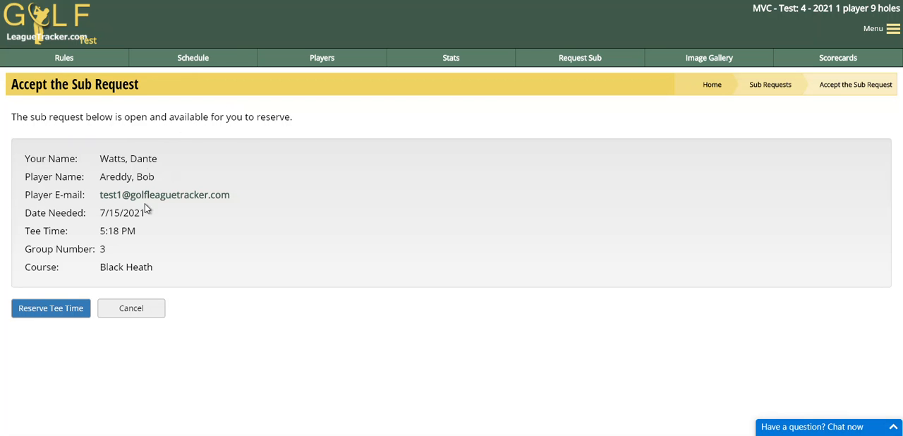
{"action": "mouse_move", "coordinate": [130, 279]}
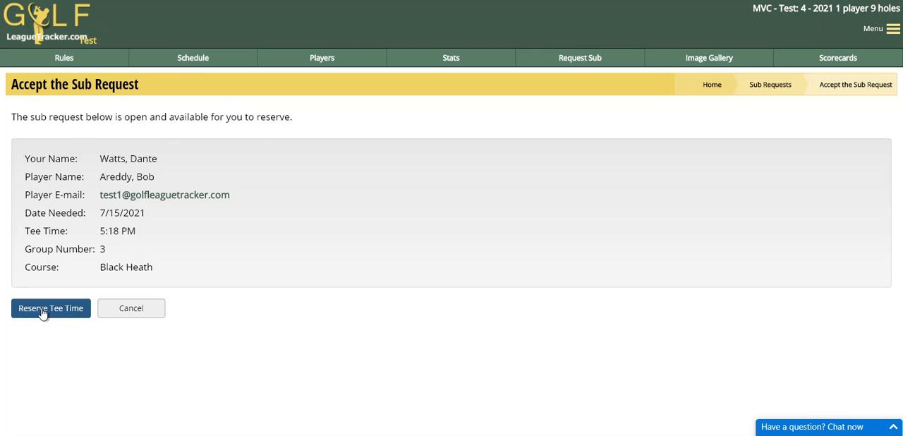
{"action": "left_click", "coordinate": [51, 308]}
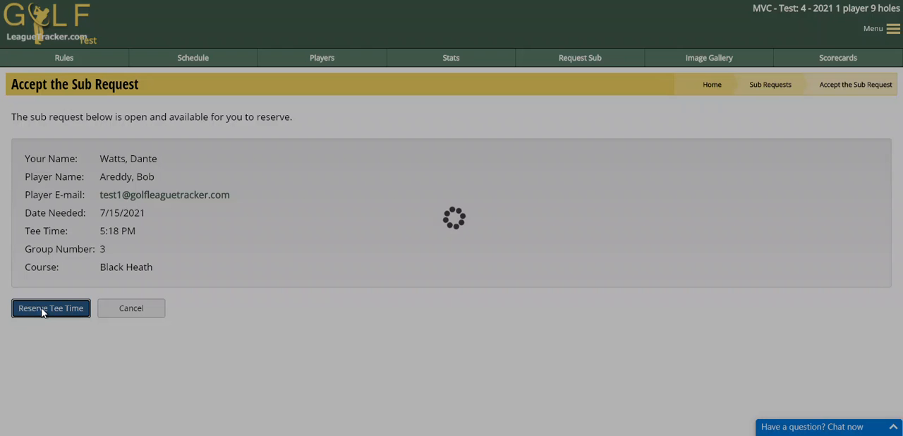
{"action": "left_click", "coordinate": [51, 308]}
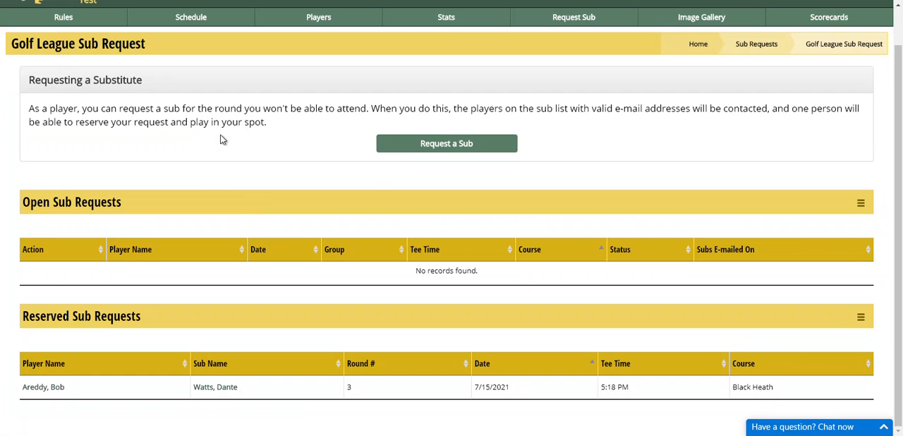
{"action": "mouse_move", "coordinate": [155, 275]}
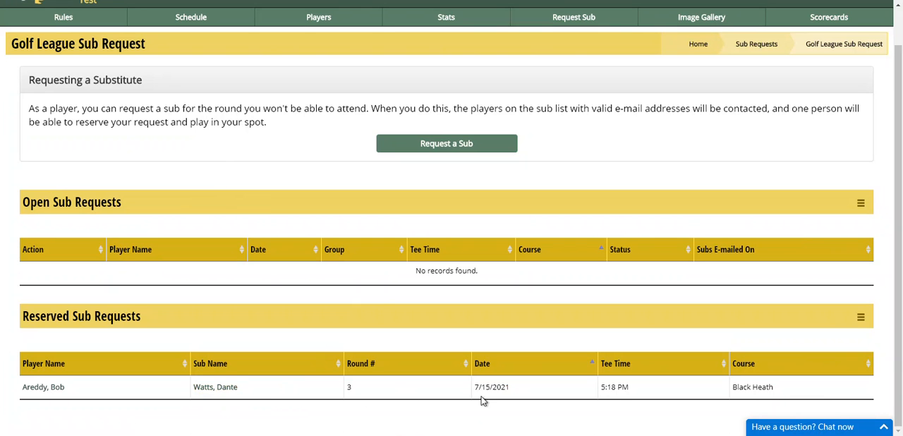
{"action": "mouse_move", "coordinate": [788, 398]}
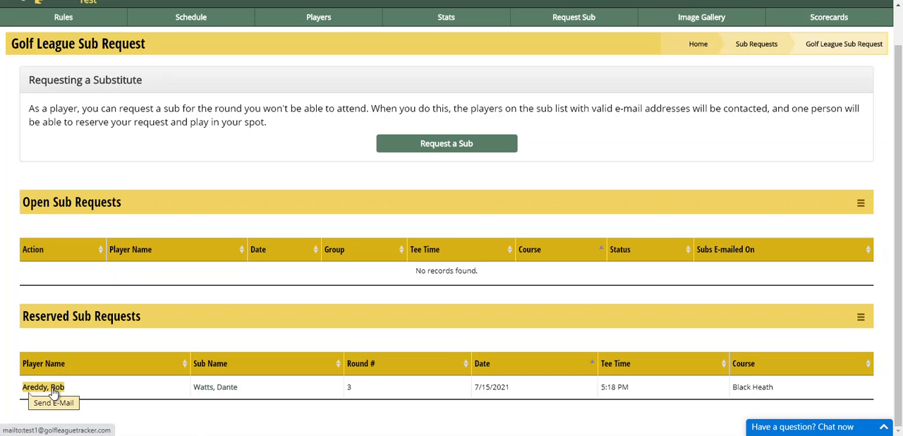
{"action": "mouse_move", "coordinate": [181, 325]}
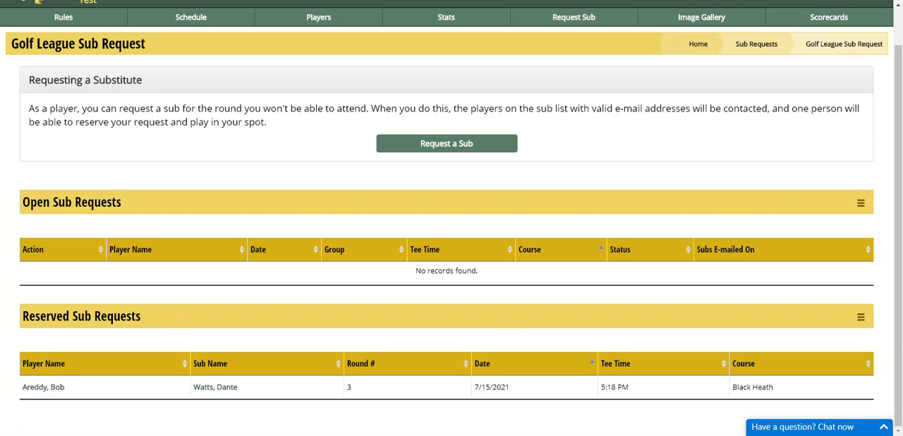
{"action": "mouse_move", "coordinate": [583, 172]}
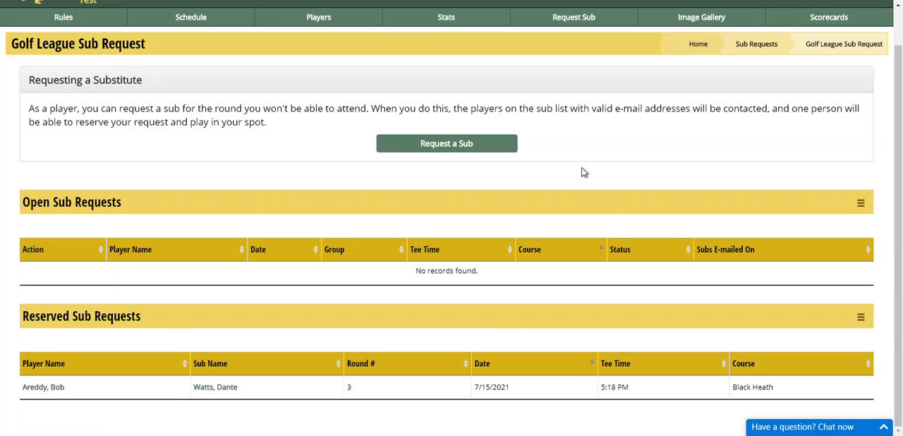
{"action": "mouse_move", "coordinate": [222, 181]}
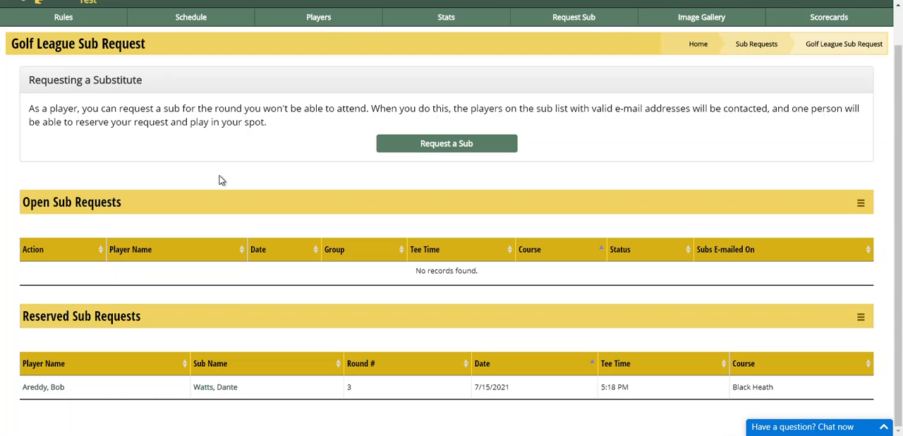
{"action": "mouse_move", "coordinate": [119, 318]}
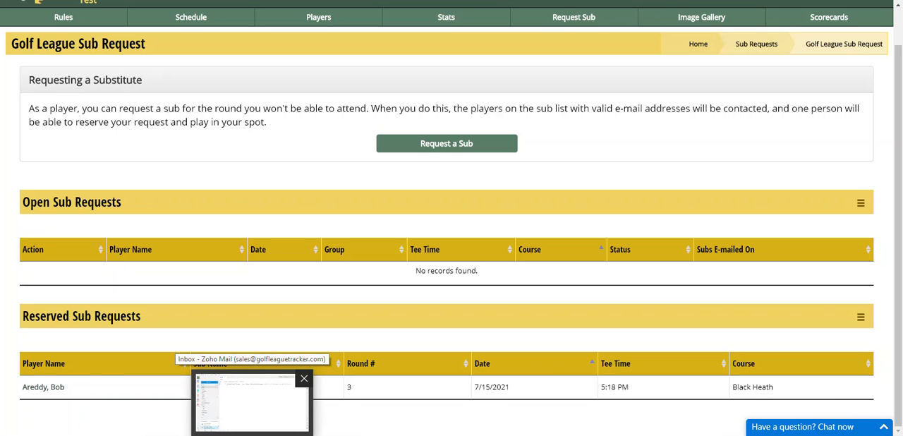
Read the Sub Reservation Confirmation email for the 7/15/2021 round in Zoho Mail
{"action": "left_click", "coordinate": [251, 402]}
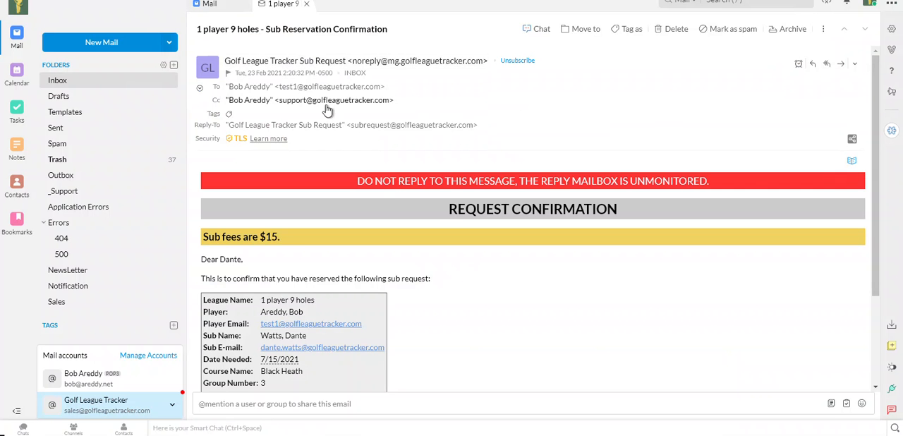
{"action": "mouse_move", "coordinate": [553, 217]}
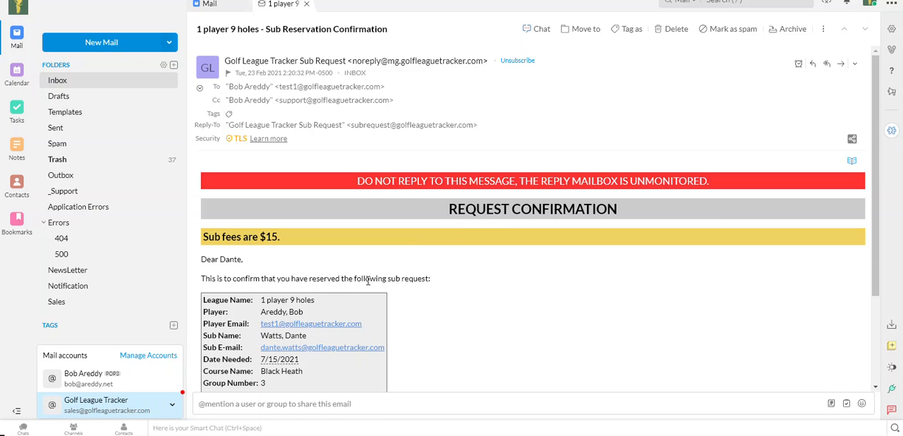
{"action": "scroll", "scroll_direction": "down", "scroll_amount": 3}
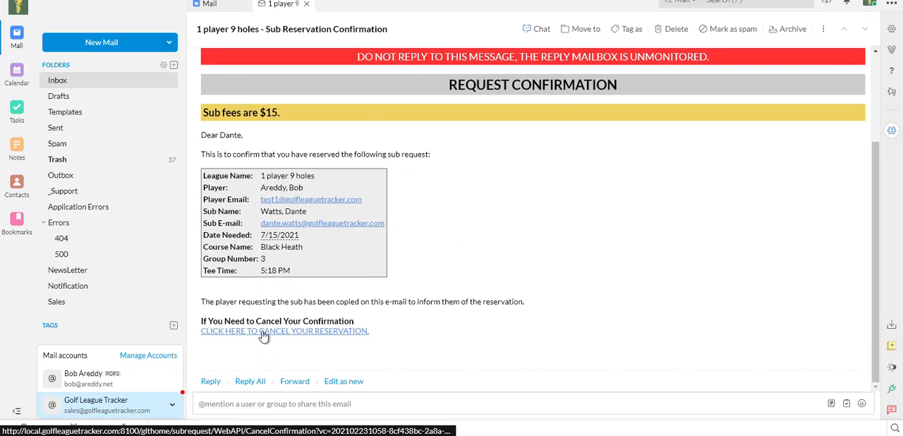
{"action": "mouse_move", "coordinate": [267, 337]}
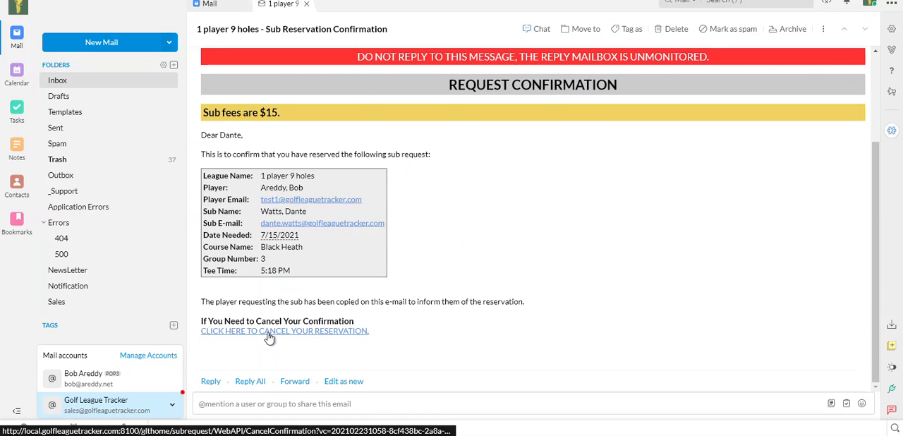